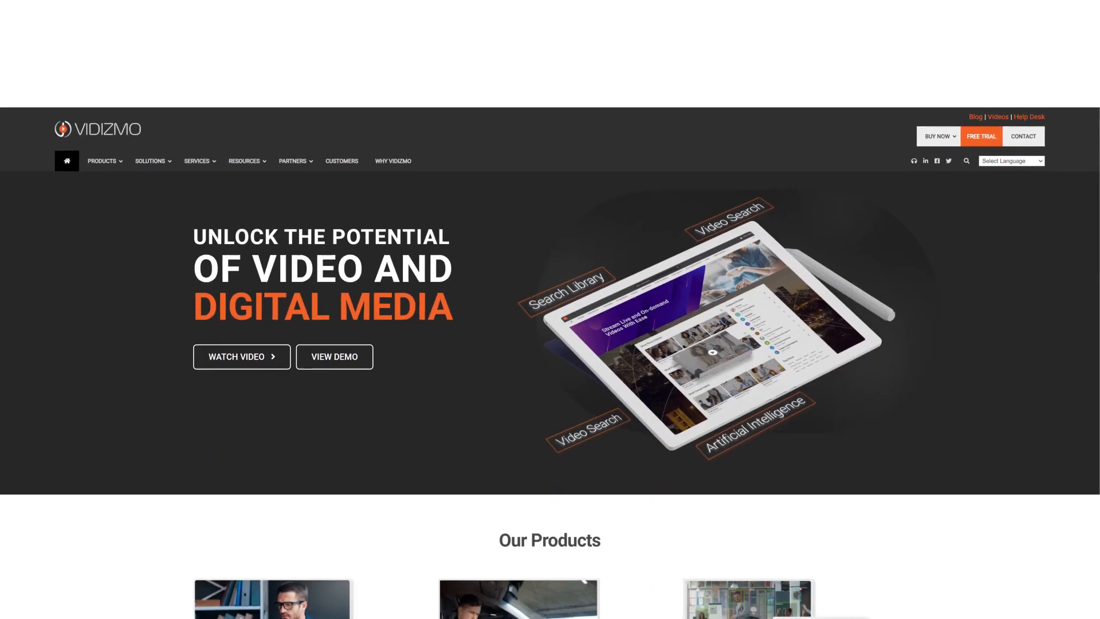
Start a VIDIZMO free trial and open the new portal's address from the account e-mail.
{"action": "left_click", "coordinate": [981, 136]}
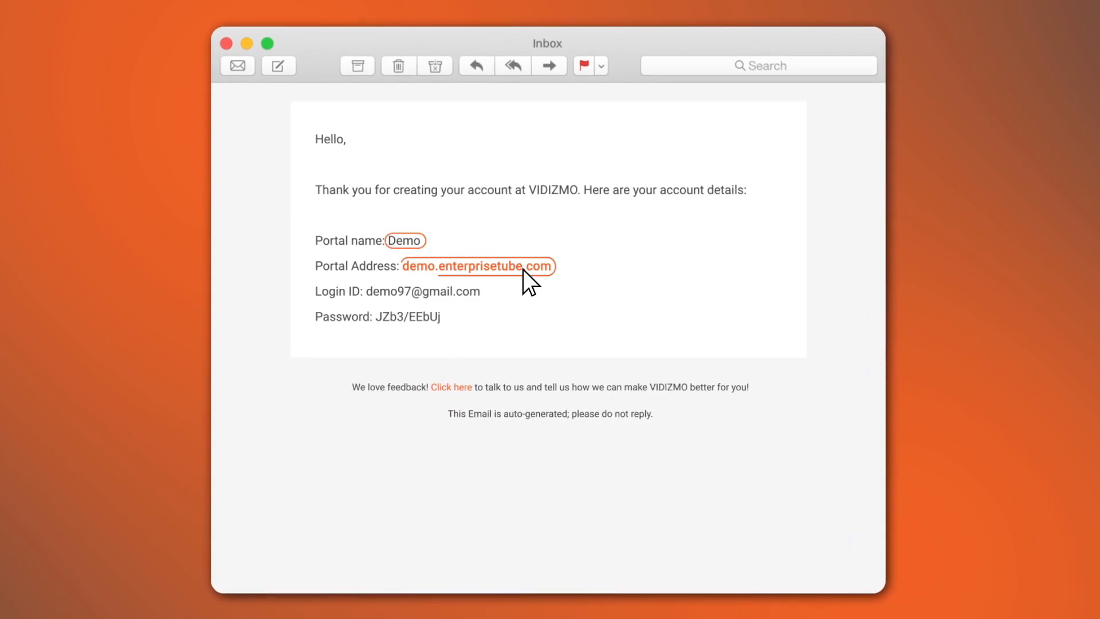
{"action": "left_click", "coordinate": [477, 266]}
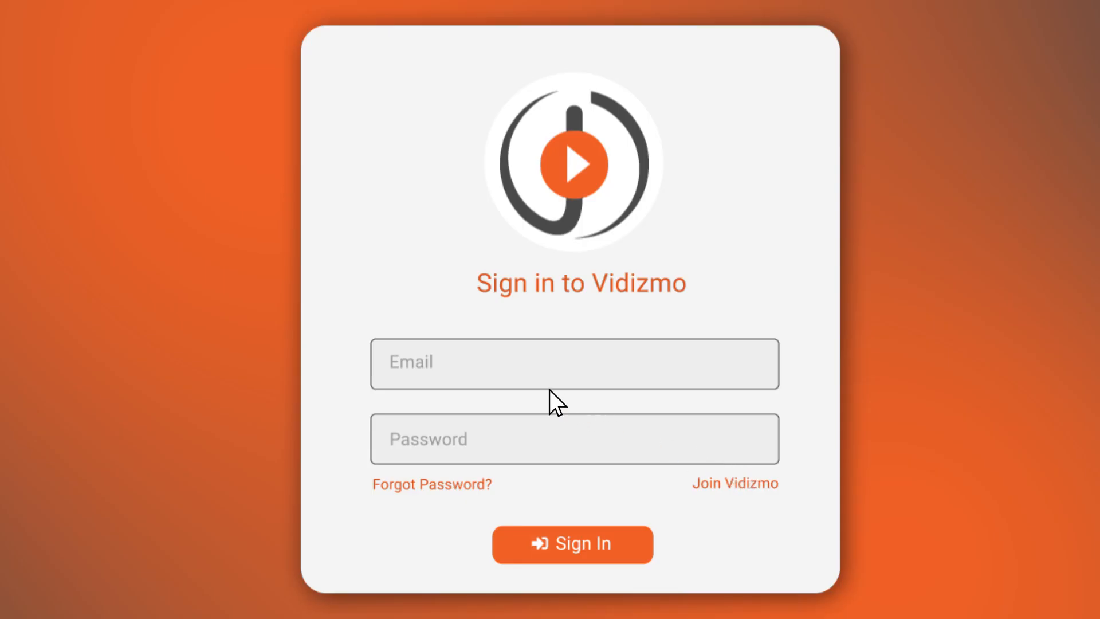
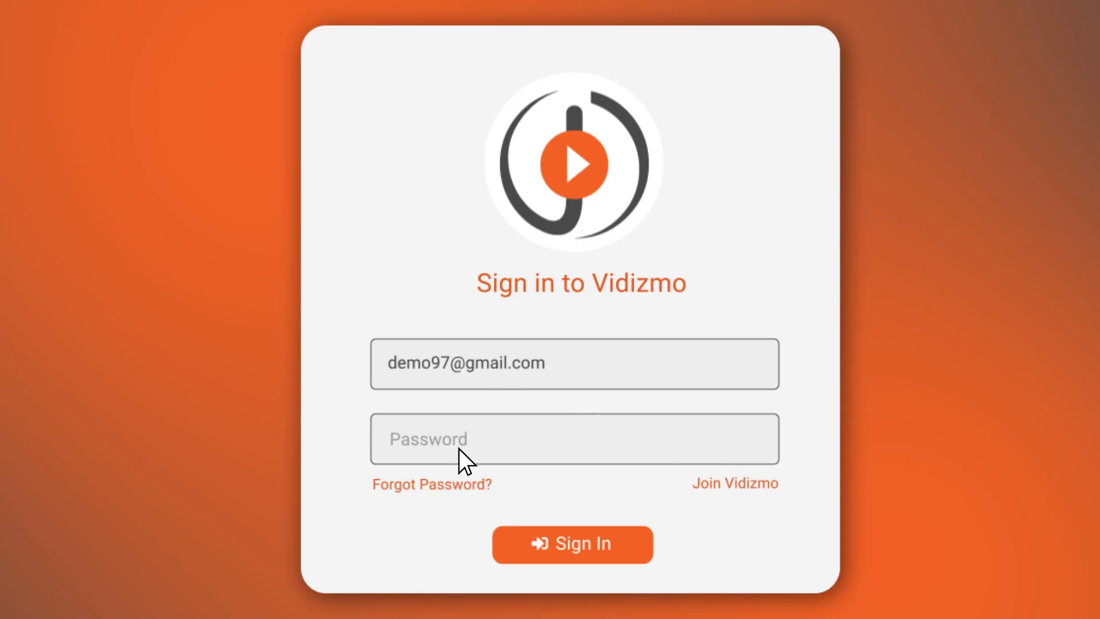
{"action": "left_click", "coordinate": [573, 544]}
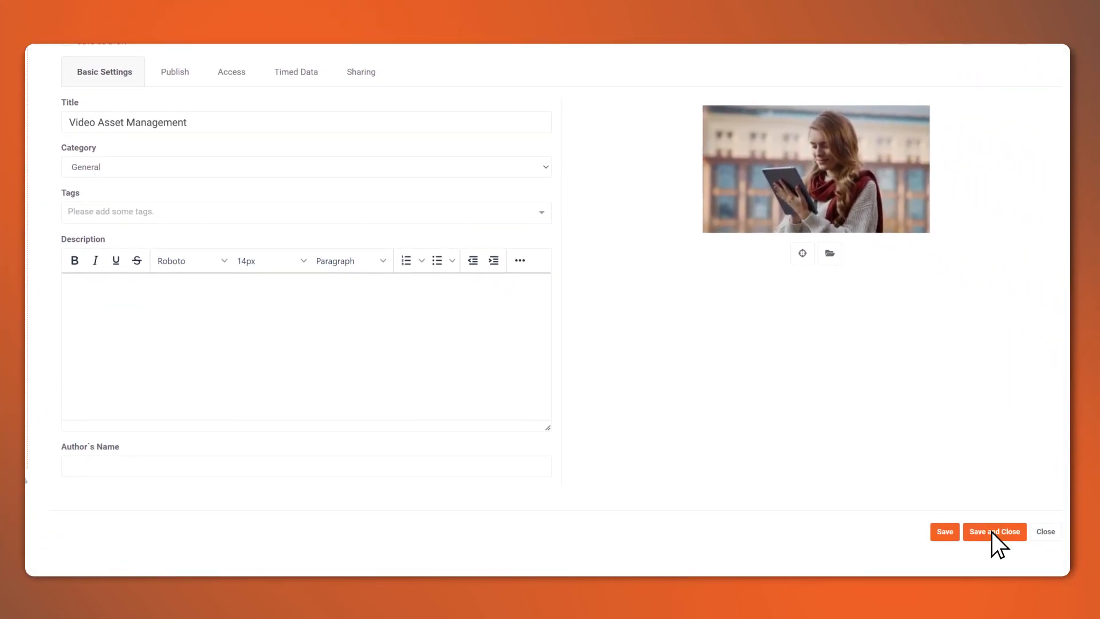
Save and close the Video Asset Management video details.
{"action": "left_click", "coordinate": [994, 531]}
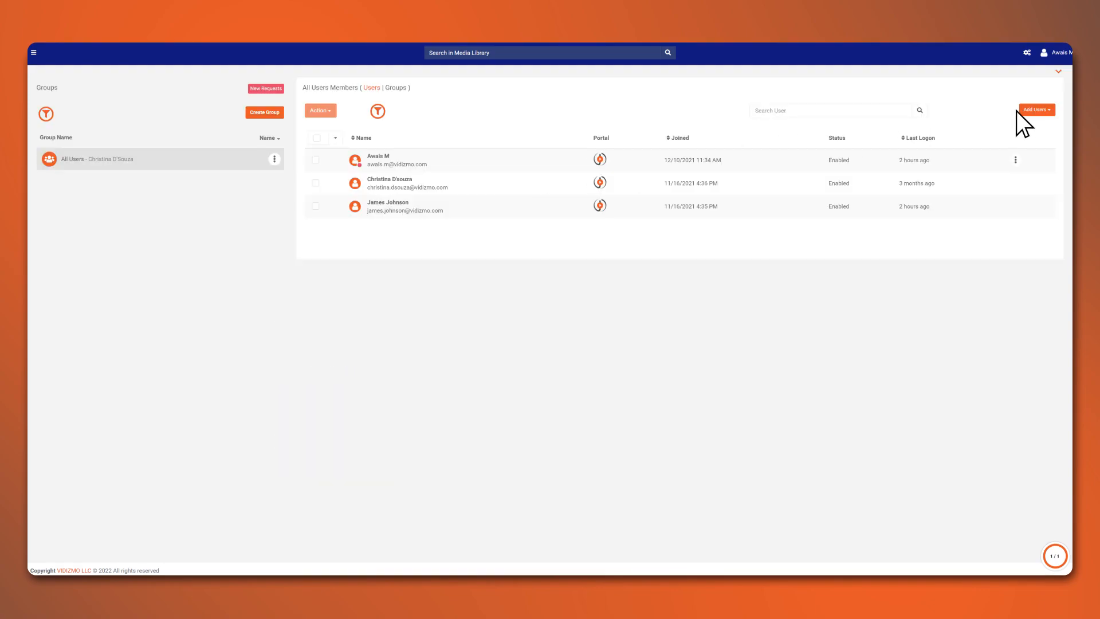
View the Add Users options: e-mail invites and CSV import.
{"action": "left_click", "coordinate": [1037, 109]}
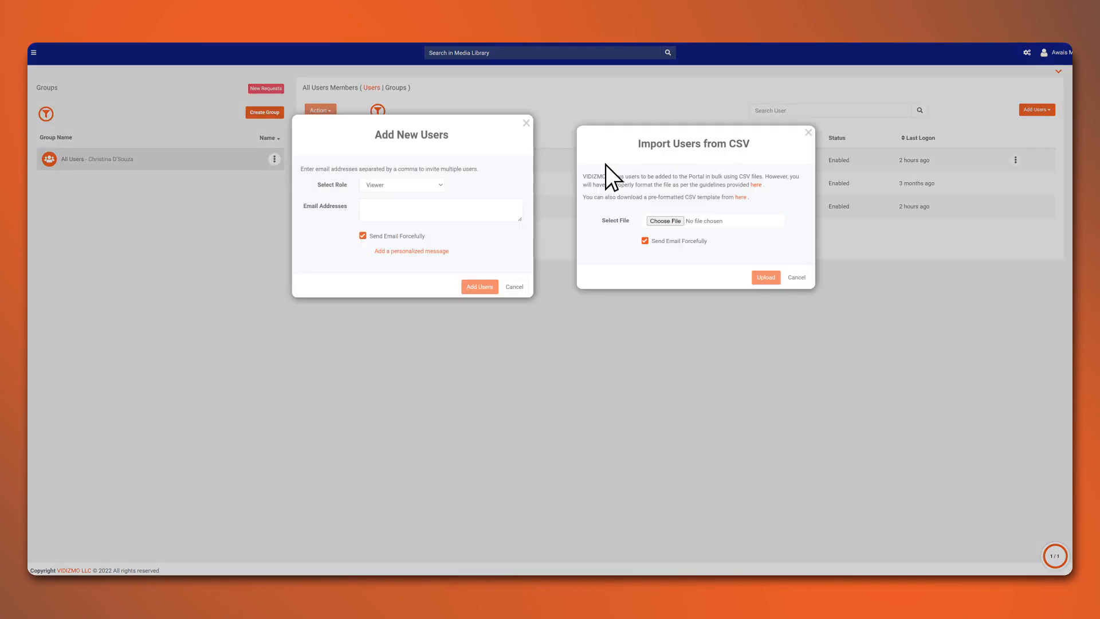
{"action": "left_click", "coordinate": [401, 184]}
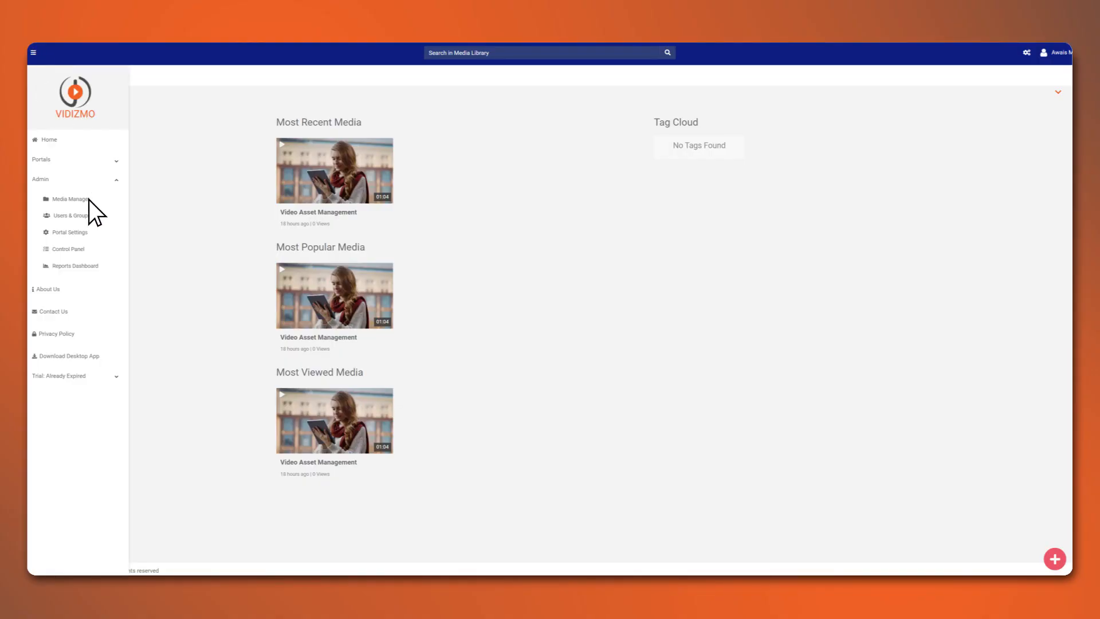
In Media Manager, view the video's Access settings (Anonymous Viewers) and its Publish options.
{"action": "left_click", "coordinate": [70, 199]}
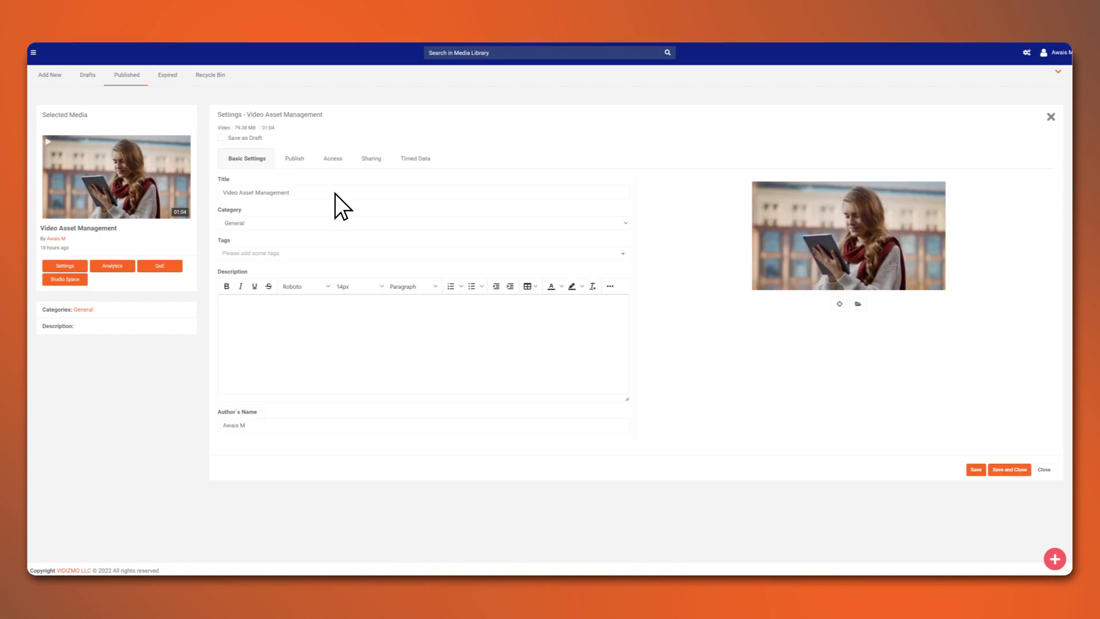
{"action": "left_click", "coordinate": [332, 158]}
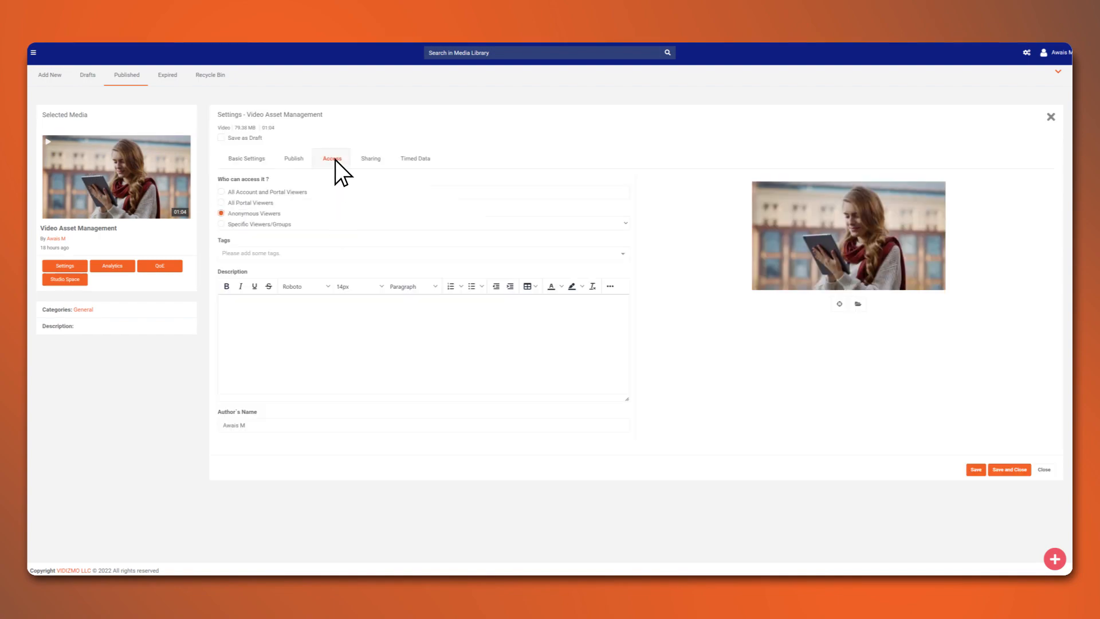
{"action": "mouse_move", "coordinate": [300, 169]}
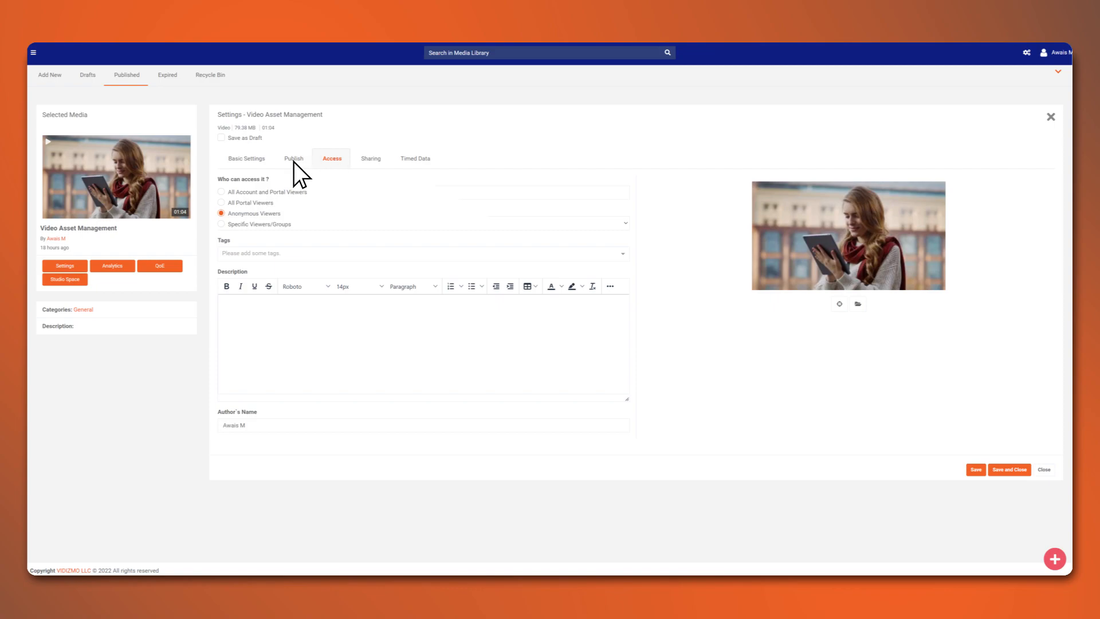
{"action": "left_click", "coordinate": [293, 158]}
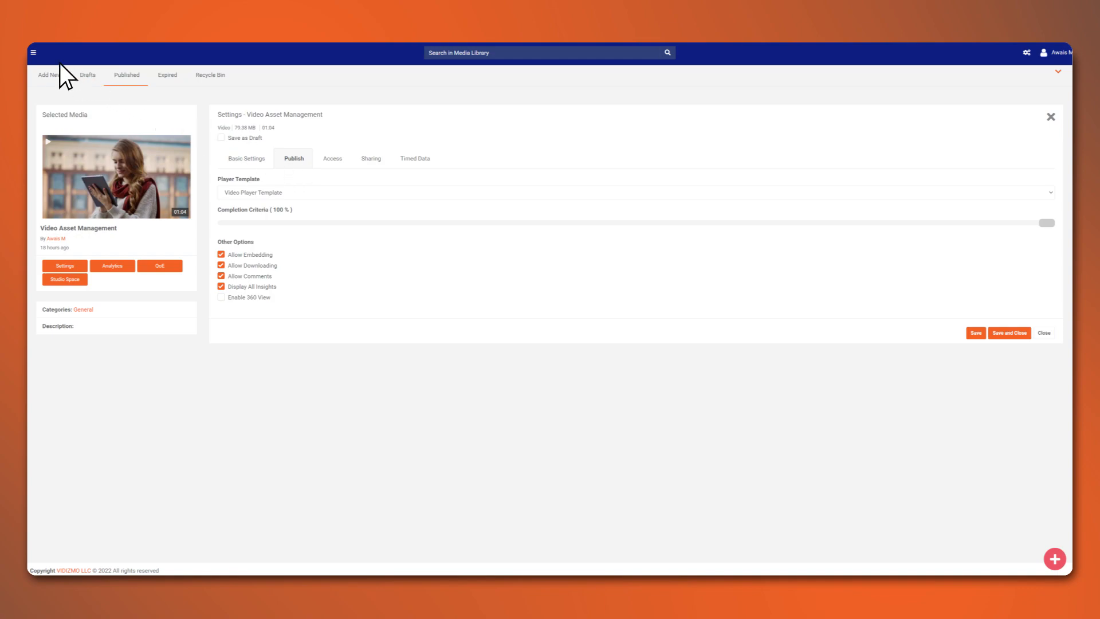
In Portal Settings Apps, browse Video Conferencing and Collaboration Tools integrations like Microsoft Teams.
{"action": "left_click", "coordinate": [33, 53]}
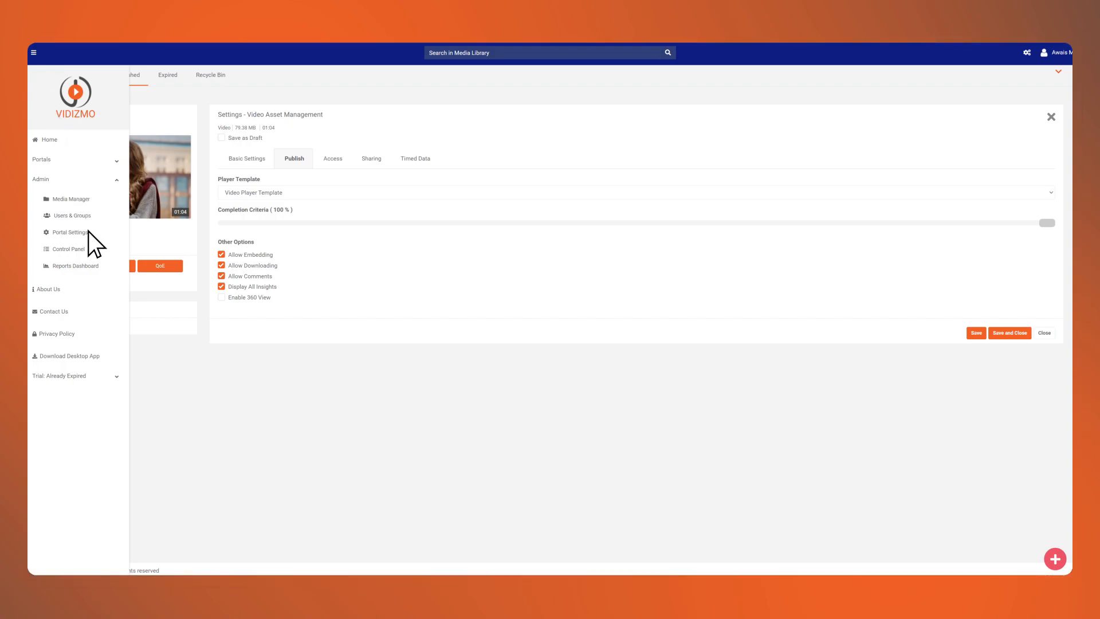
{"action": "left_click", "coordinate": [68, 232]}
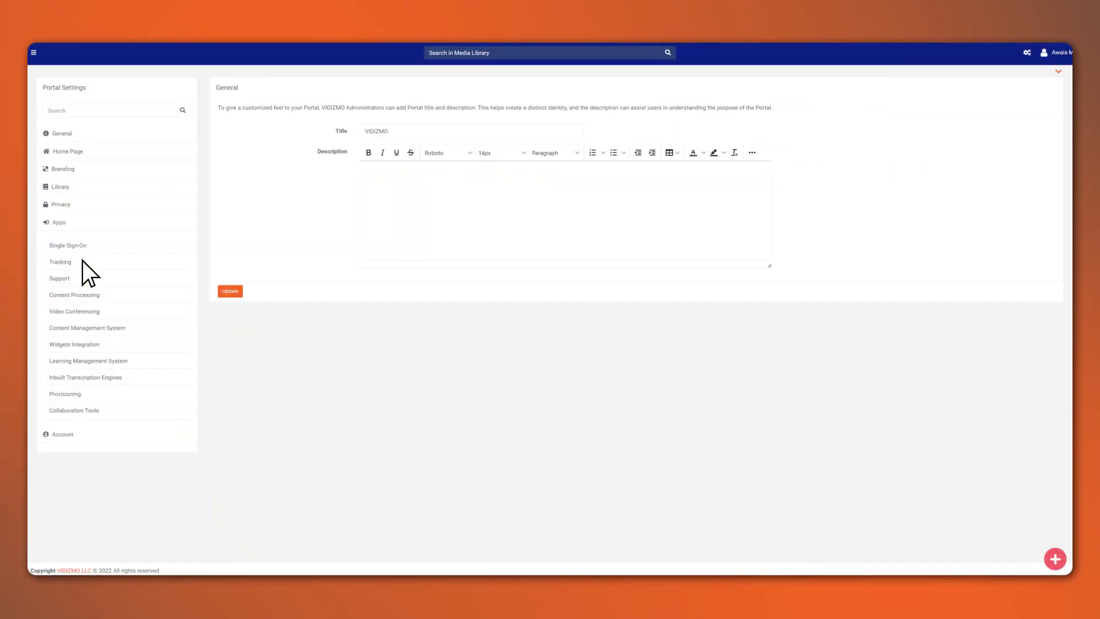
{"action": "left_click", "coordinate": [74, 310]}
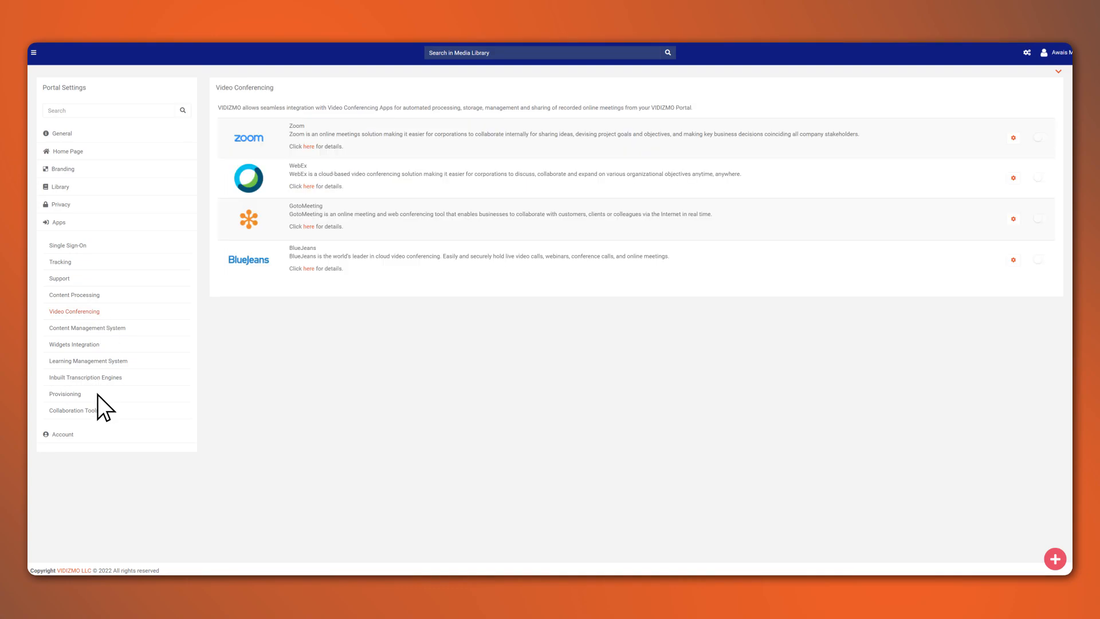
{"action": "left_click", "coordinate": [71, 410]}
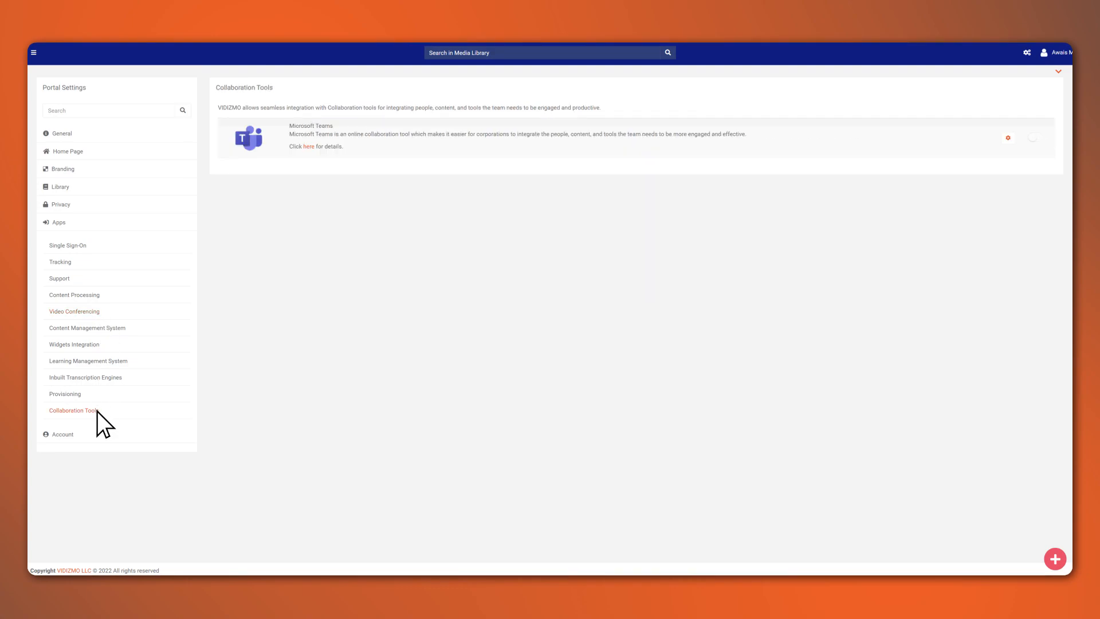